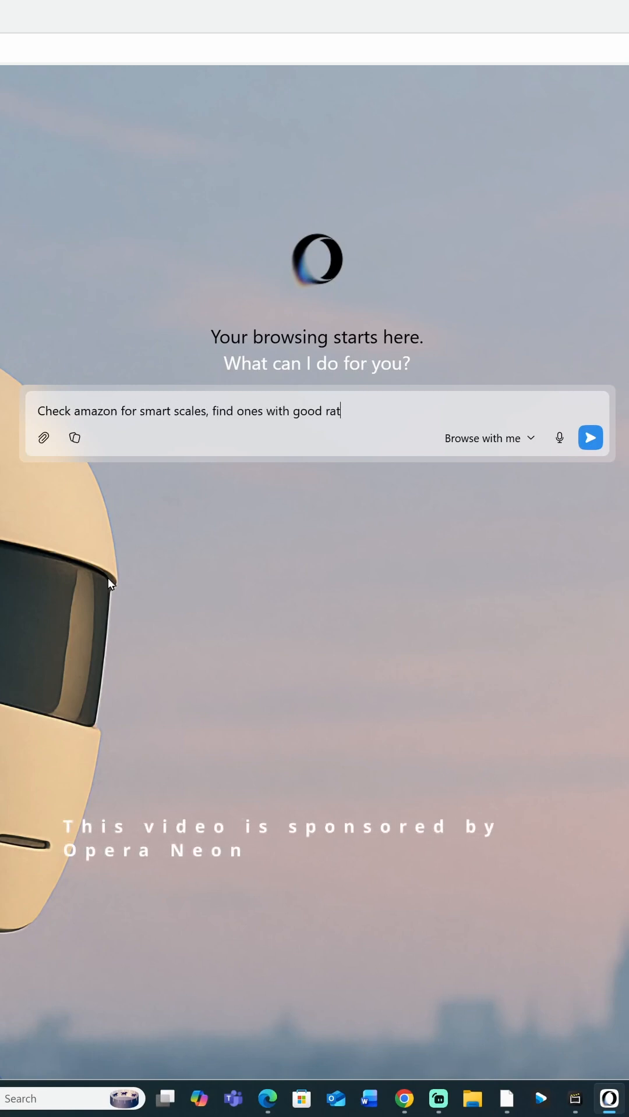
Step: Ask the AI to find well-rated Bluetooth smart scales on Amazon and open them in separate tabs
{"action": "type", "text": "ings that have bluetooth con"}
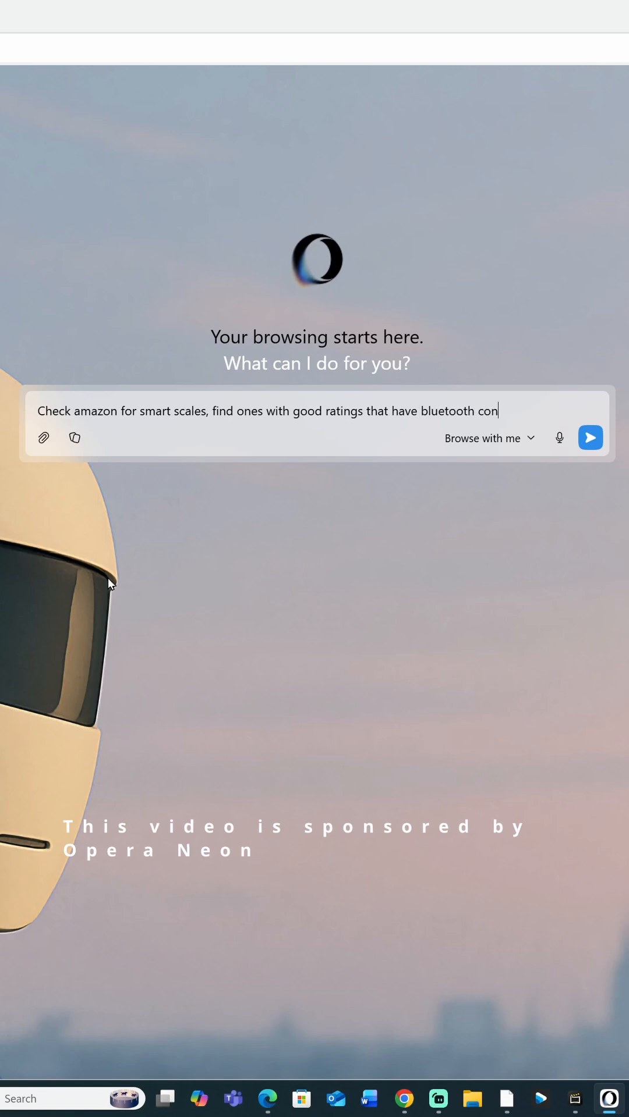
{"action": "type", "text": "nectivity and open them up in"}
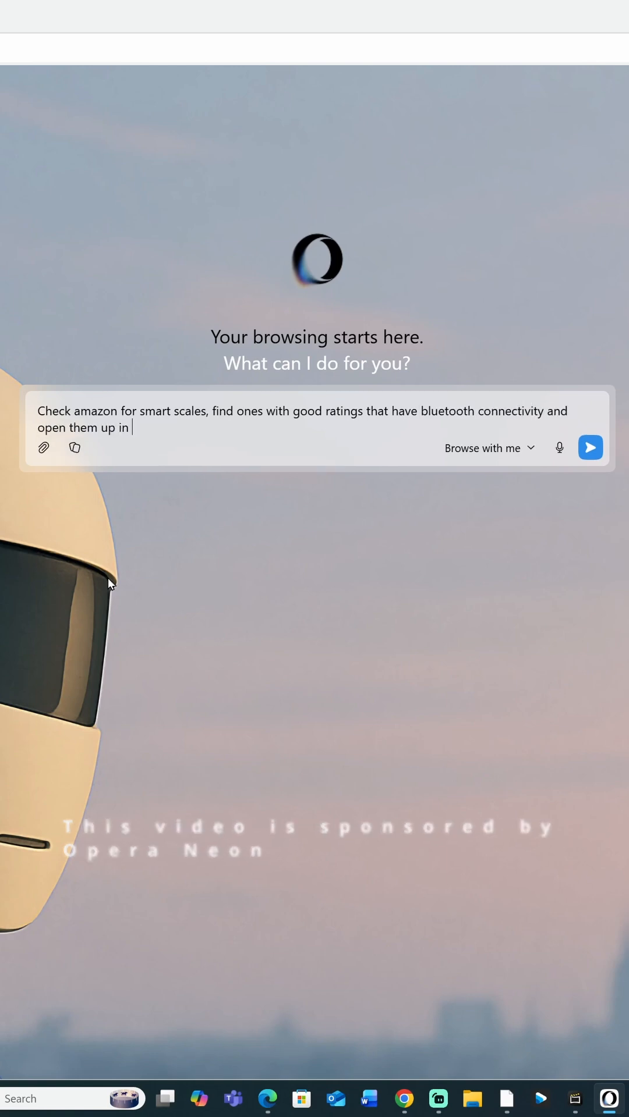
{"action": "type", "text": "separate tabs"}
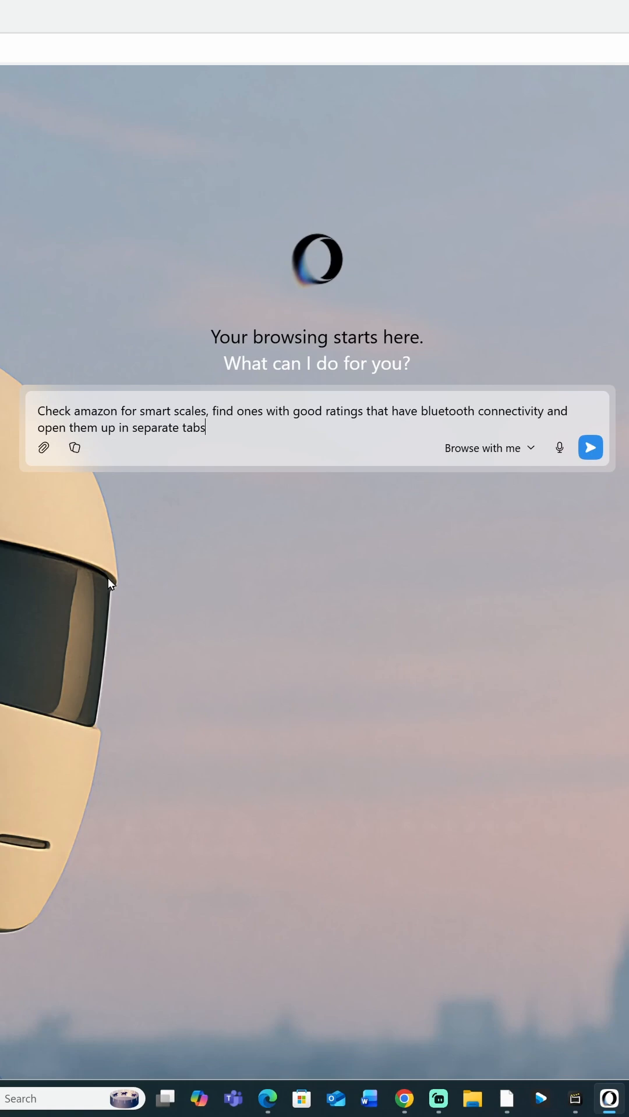
{"action": "left_click", "coordinate": [589, 447]}
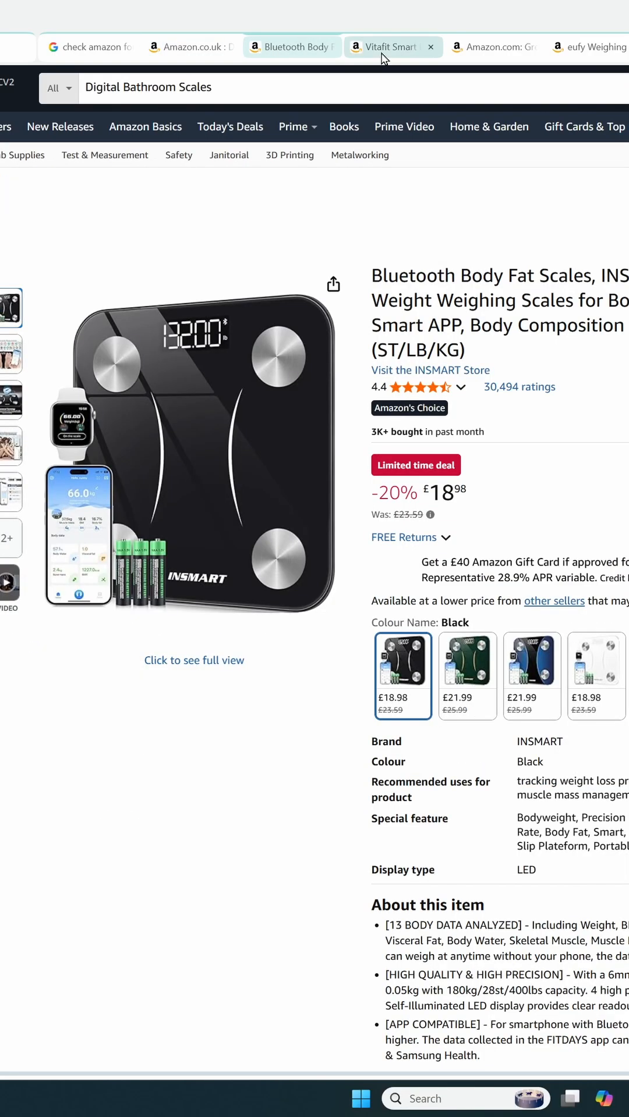
{"action": "left_click", "coordinate": [585, 47]}
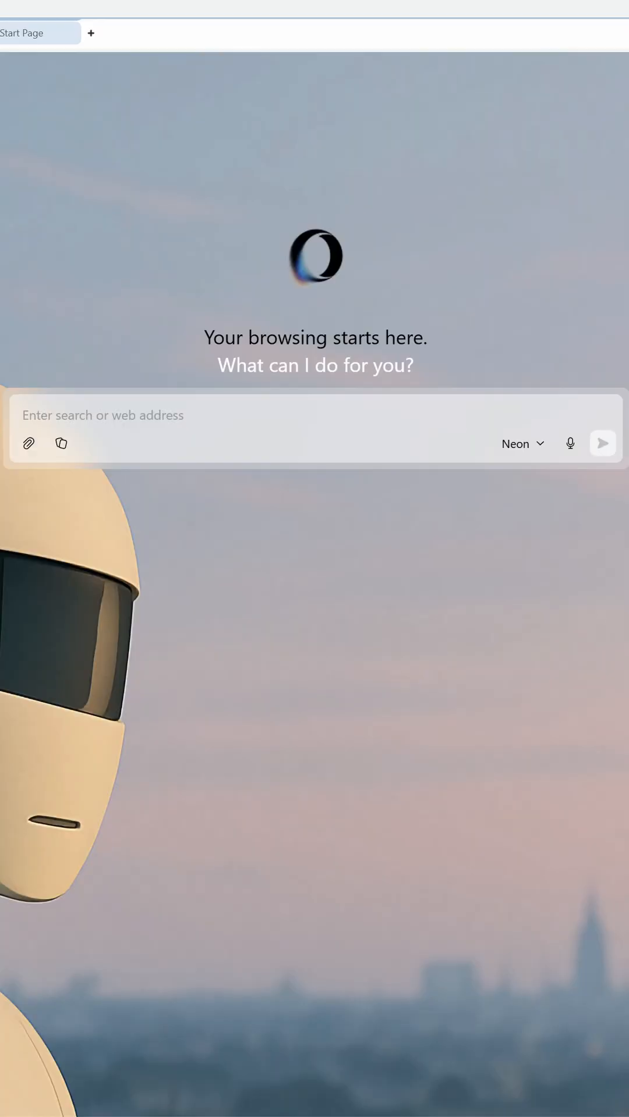
{"action": "mouse_move", "coordinate": [275, 445]}
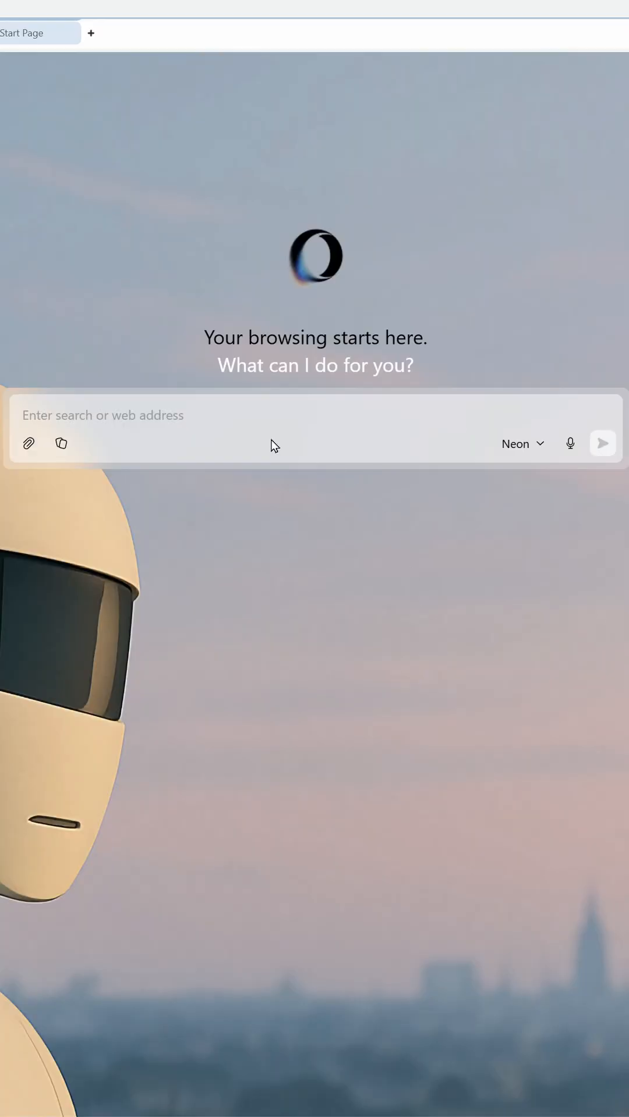
Step: Switch the side assistant from Neon Do to Neon Chat with the scale tabs as context
{"action": "left_click", "coordinate": [602, 21]}
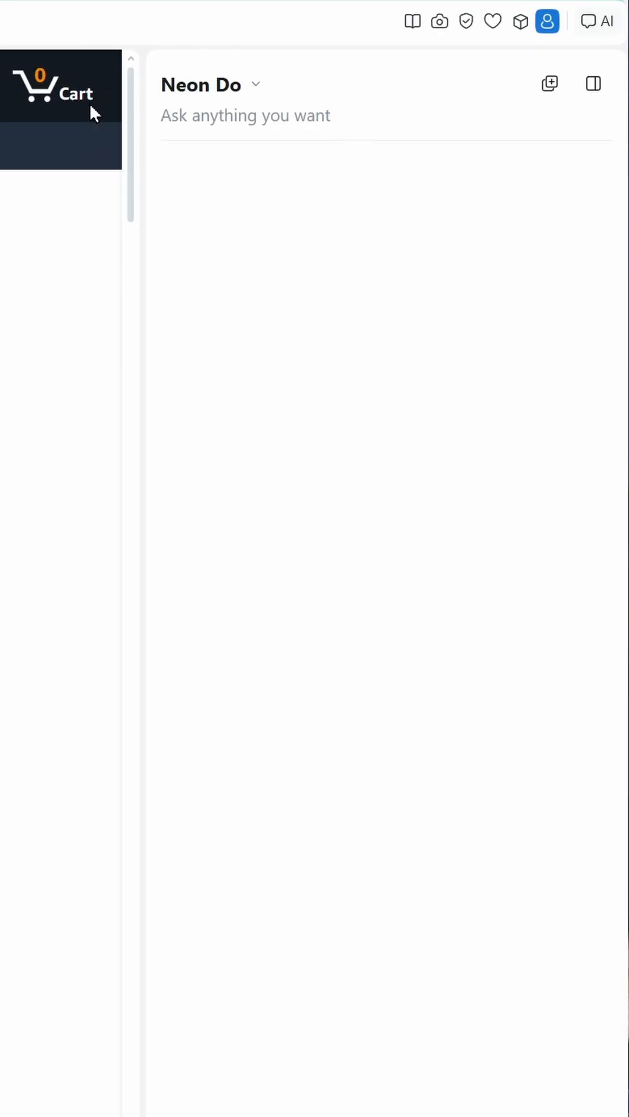
{"action": "mouse_move", "coordinate": [361, 235]}
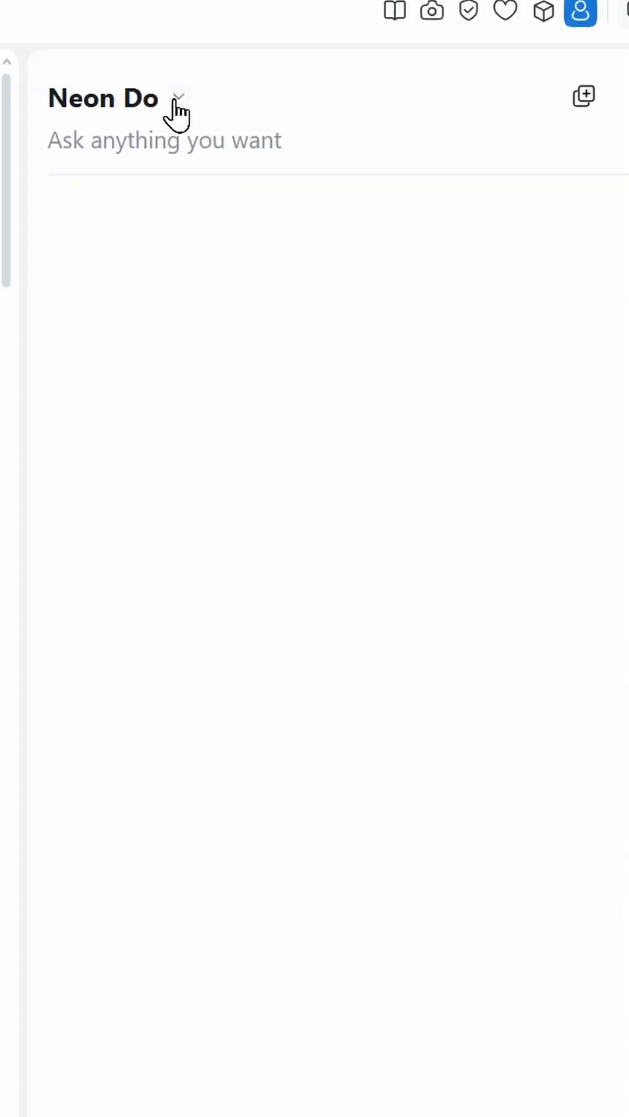
{"action": "left_click", "coordinate": [179, 98]}
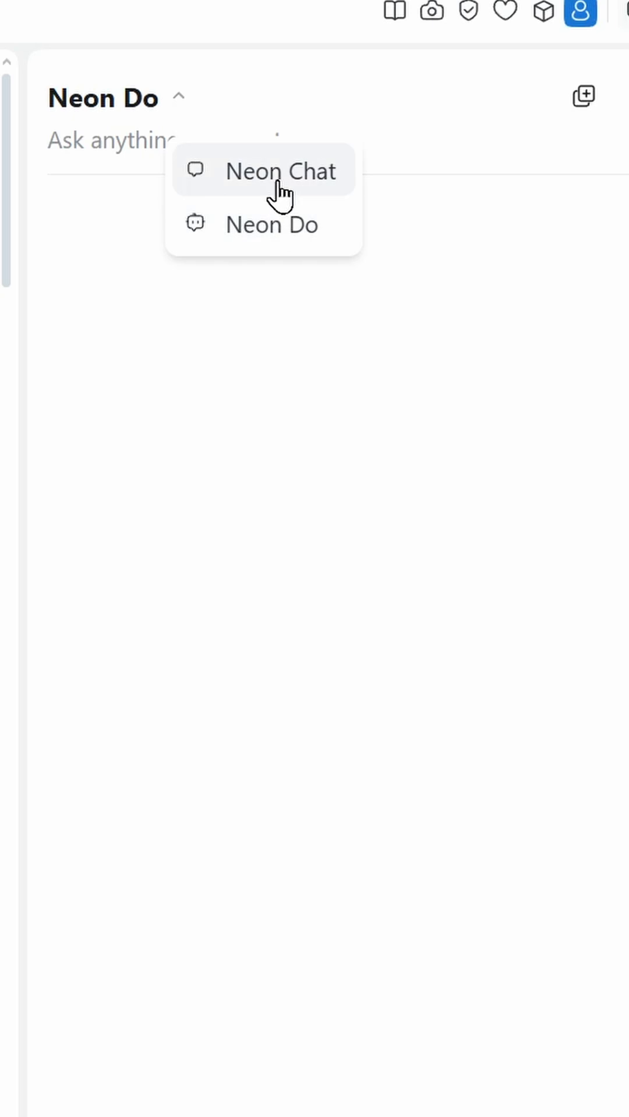
{"action": "left_click", "coordinate": [281, 171]}
{"action": "type", "text": "Co"}
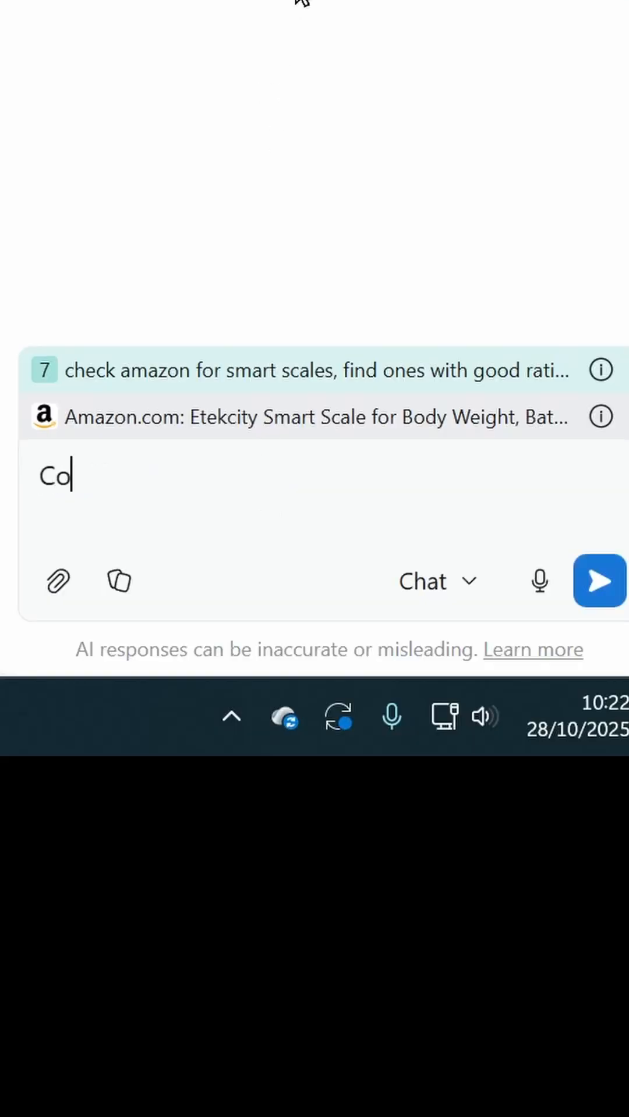
Step: Send 'Compare these scales, summarise the…' to Neon Chat for a ranked summary of the five scales
{"action": "type", "text": "mpare these scales"}
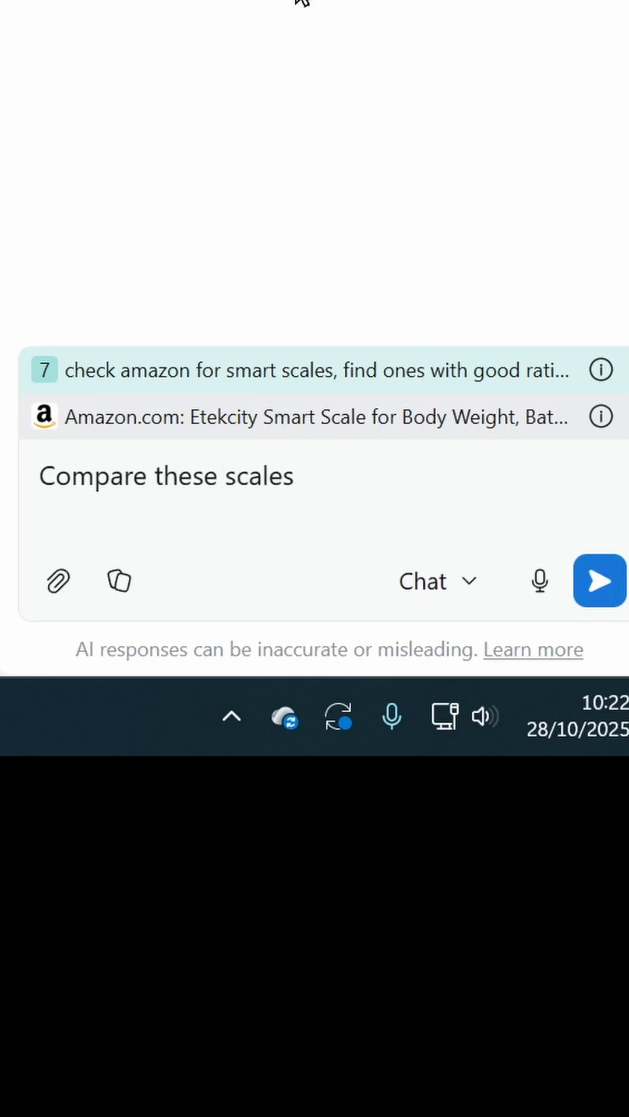
{"action": "type", "text": ", summarise the"}
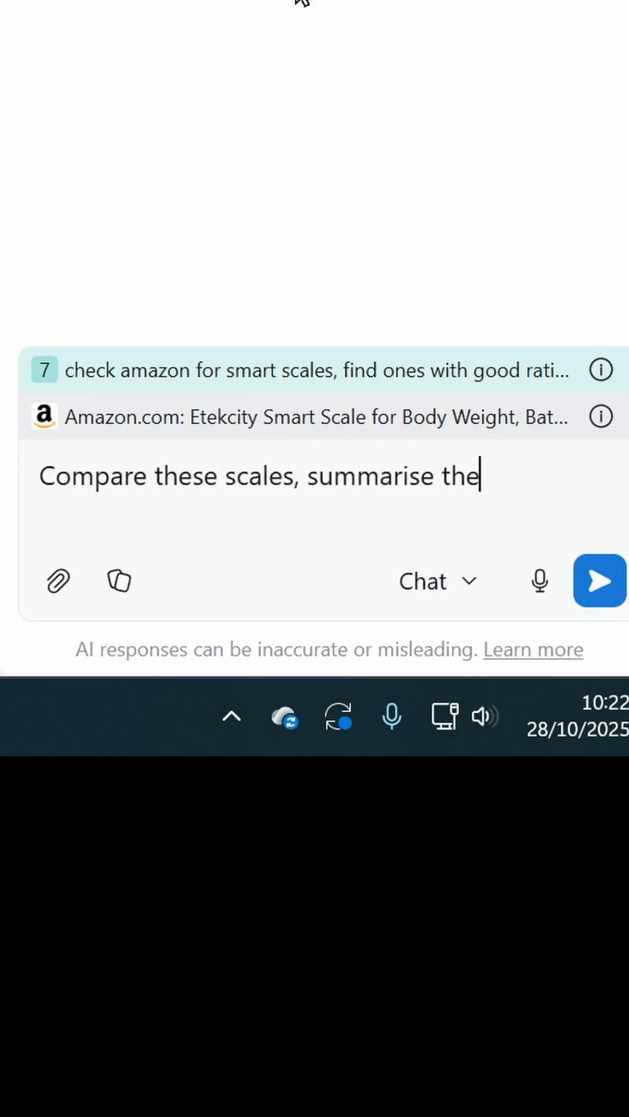
{"action": "left_click", "coordinate": [597, 581]}
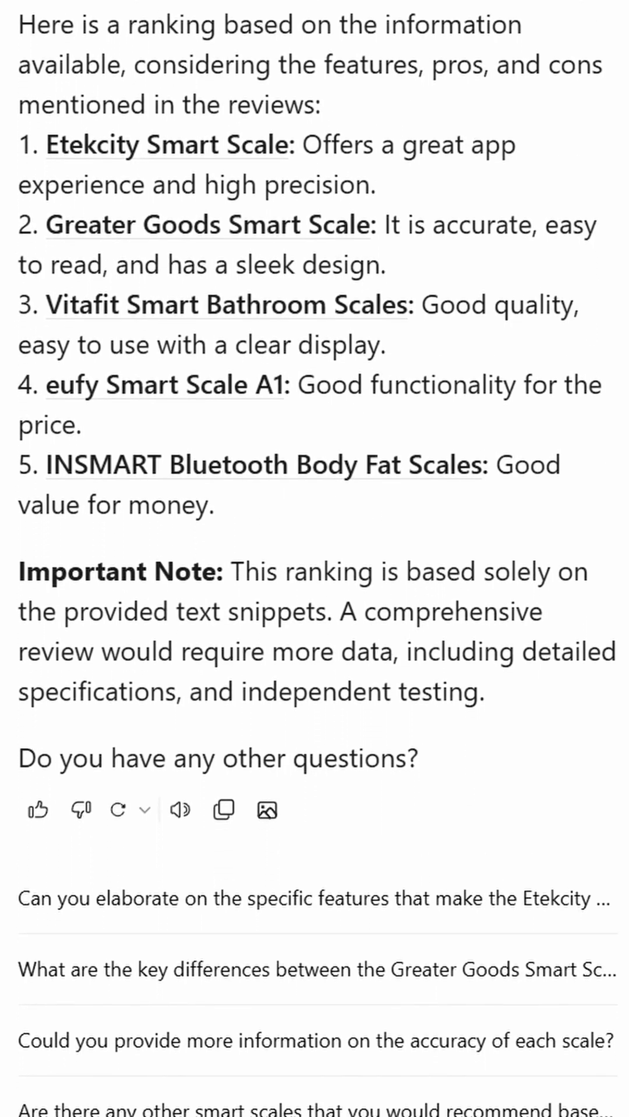
Step: Review the ranking, then draft 'summarize all articles in open tabs' for the 360 action camera tabs
{"action": "scroll", "scroll_direction": "down", "scroll_amount": 3}
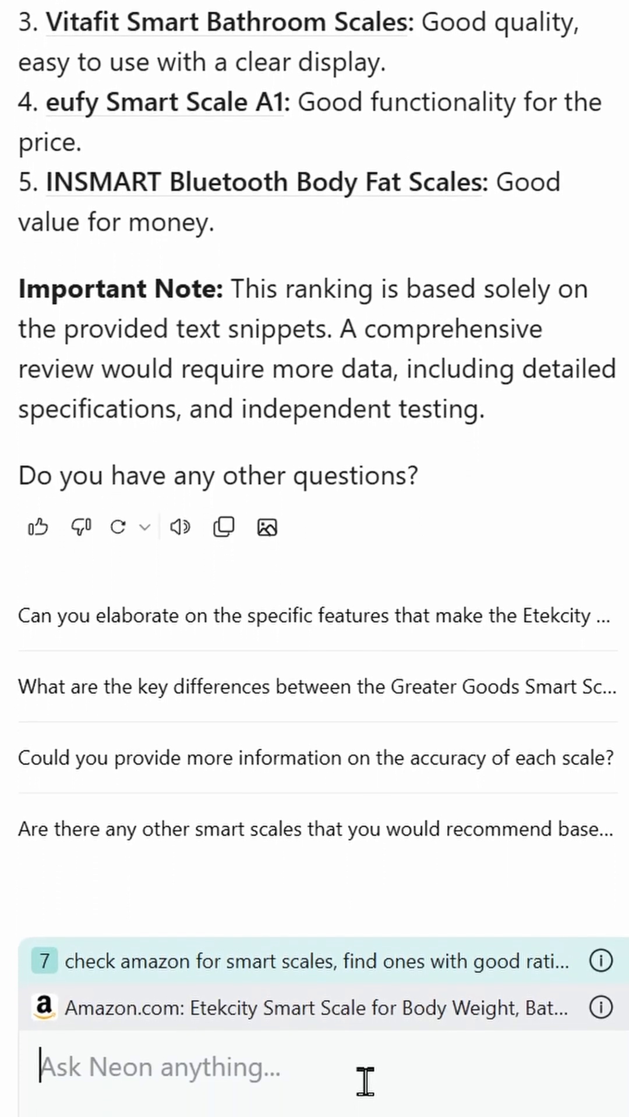
{"action": "left_click", "coordinate": [365, 77]}
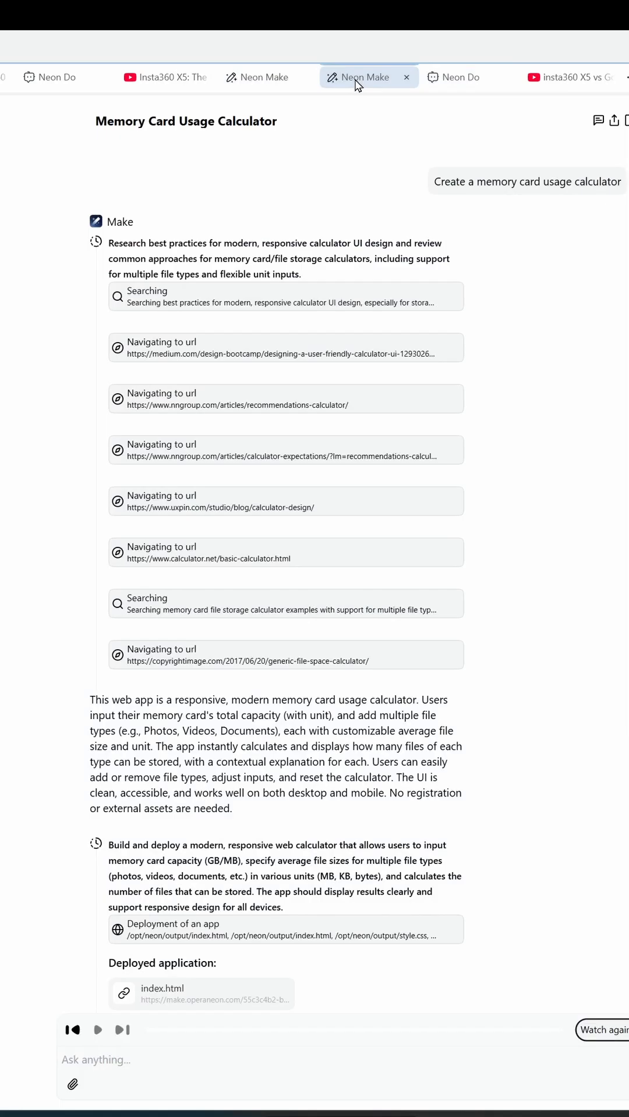
{"action": "left_click", "coordinate": [264, 77]}
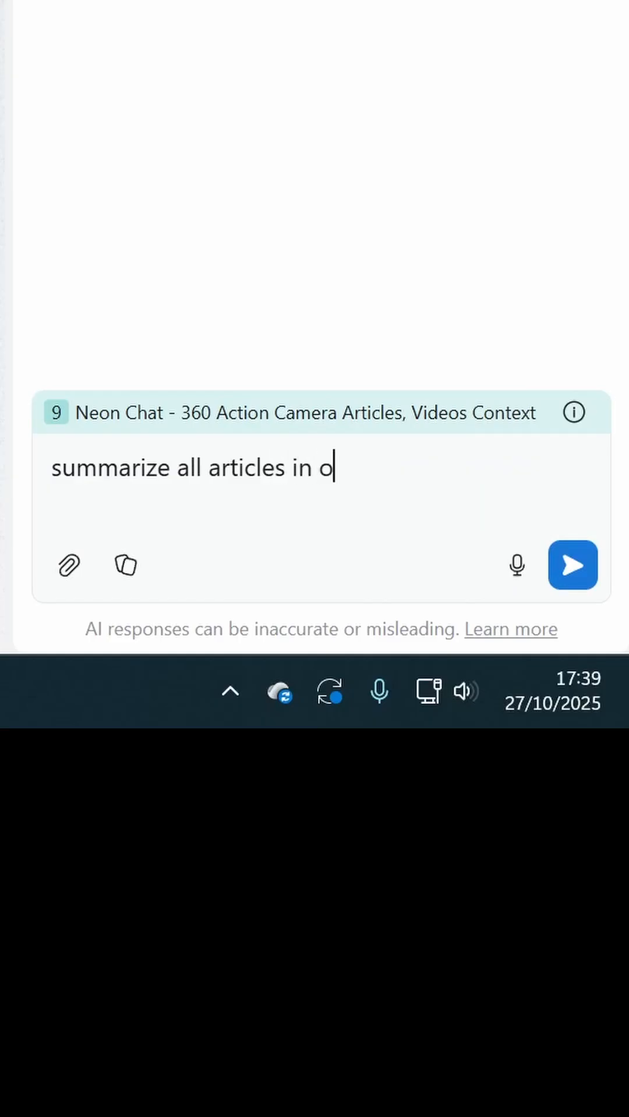
{"action": "type", "text": "pen tabs"}
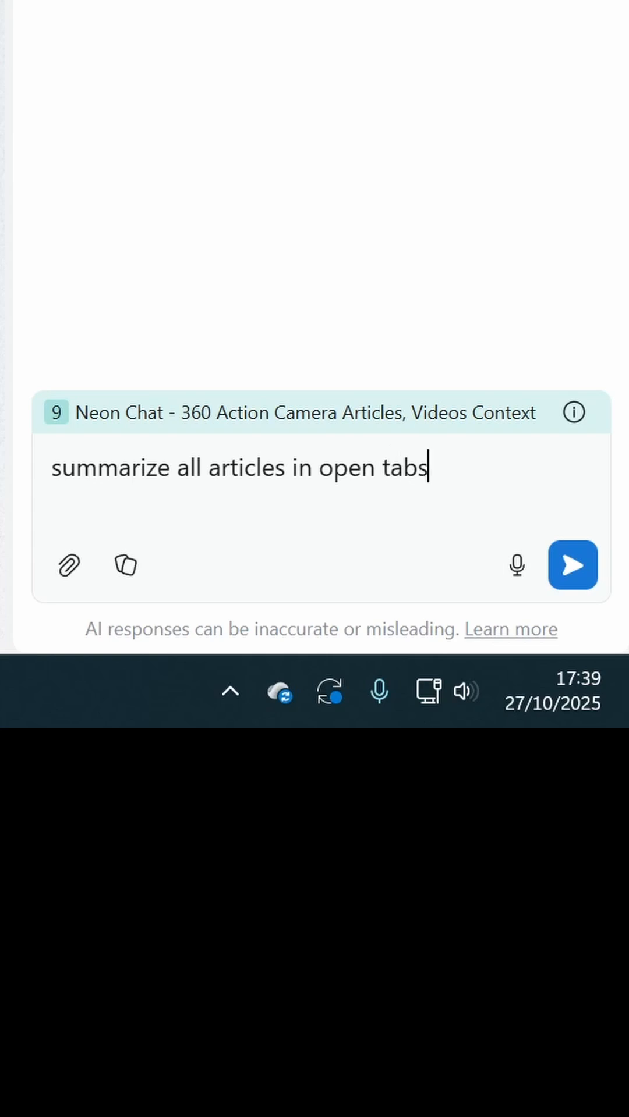